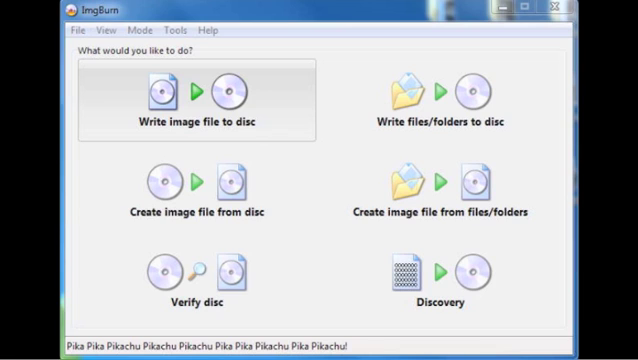
# Step: Choose 'Write image file to disc' to begin burning an image
pyautogui.click(196, 100)
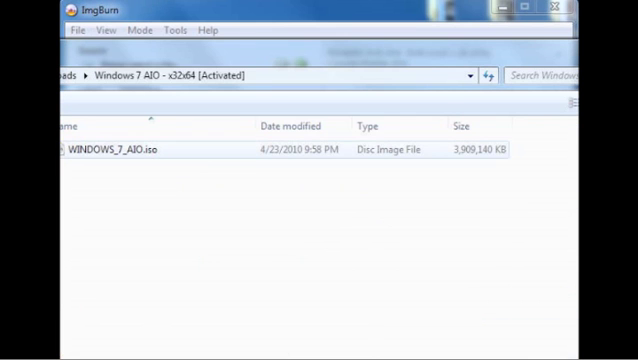
# Step: Select WINDOWS_7_AIO.iso as the source image for the burn
pyautogui.click(120, 158)
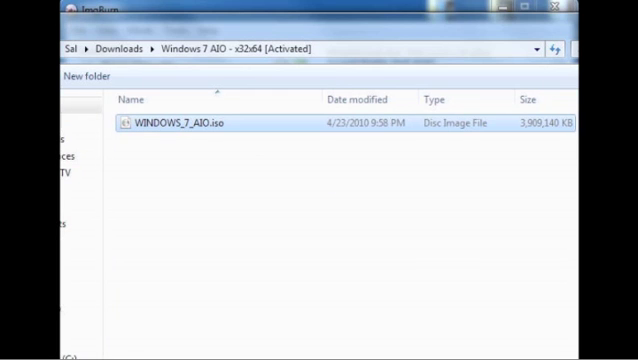
pyautogui.moveTo(180, 124)
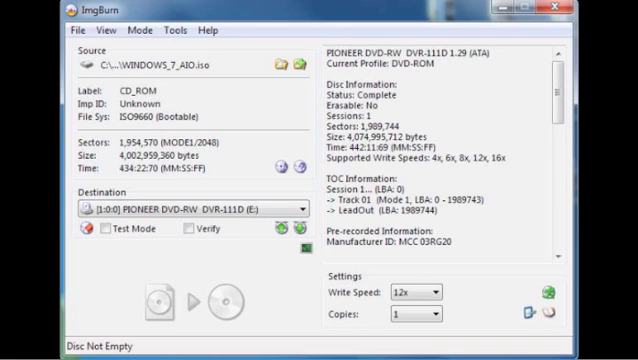
pyautogui.moveTo(144, 108)
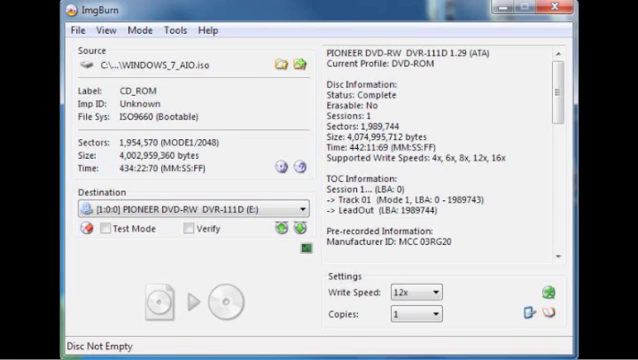
pyautogui.moveTo(176, 304)
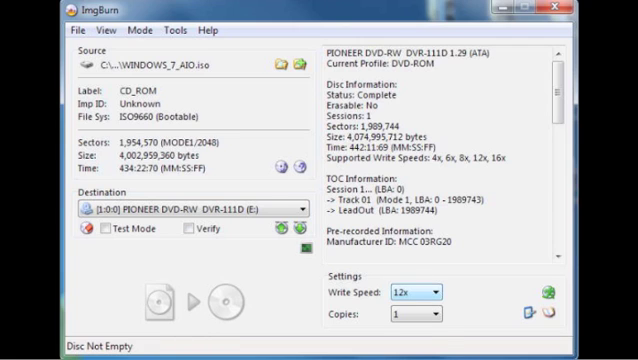
# Step: Choose 12x from the Write Speed list and review the speed choices
pyautogui.click(436, 296)
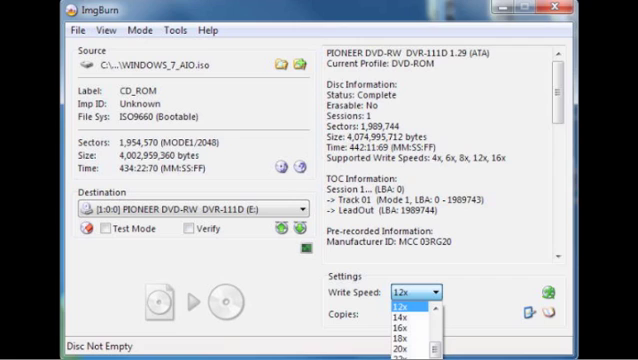
pyautogui.scroll(3)
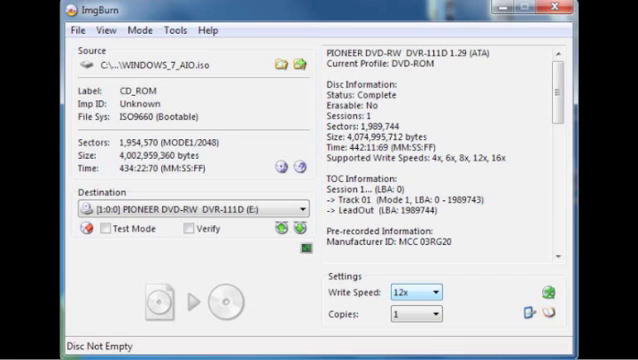
pyautogui.click(440, 292)
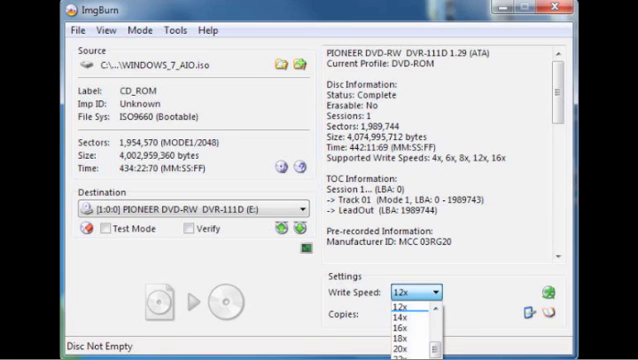